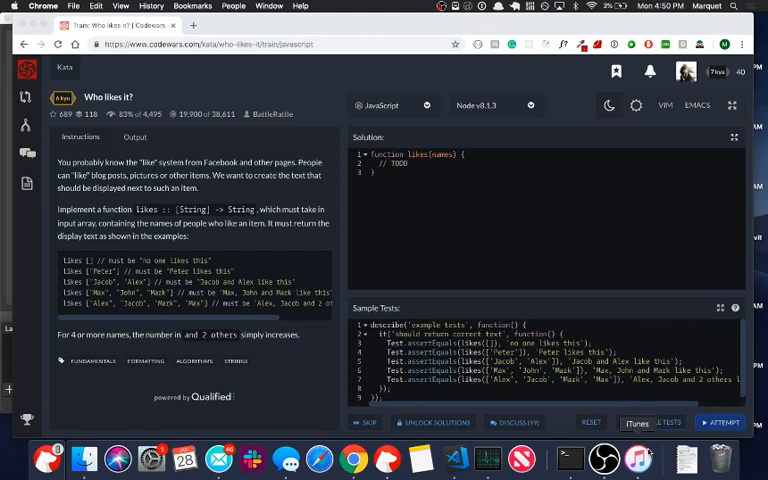
Clear the starter TODO code from the likes(names) function in the Solution editor.
left_click(636, 459)
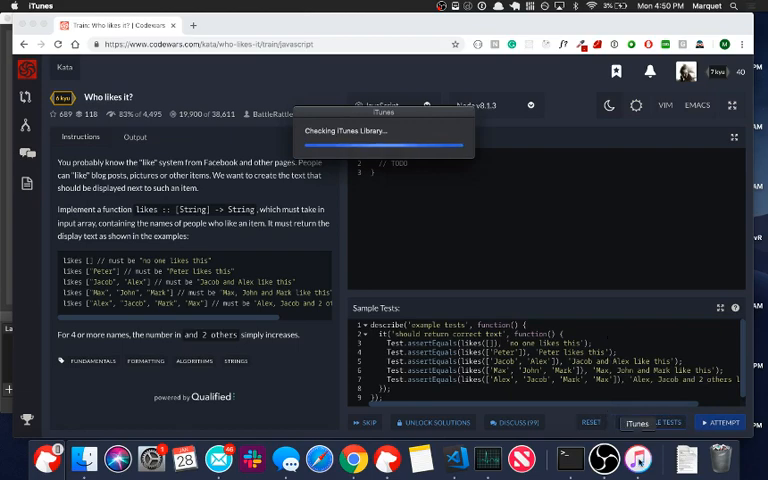
right_click(637, 460)
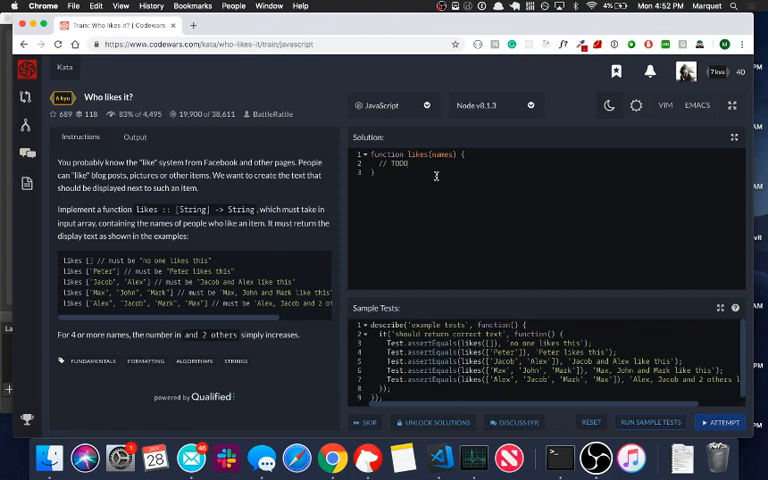
key("Backspace")
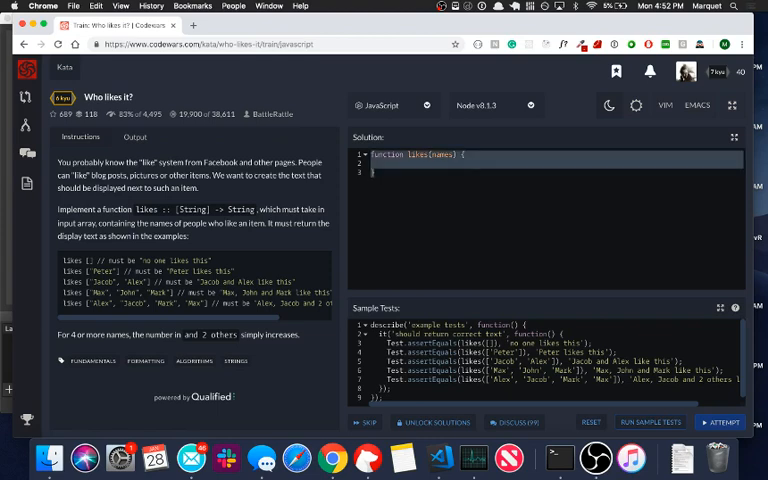
Write the skeleton arrow function const likes = names => { }.
type("const")
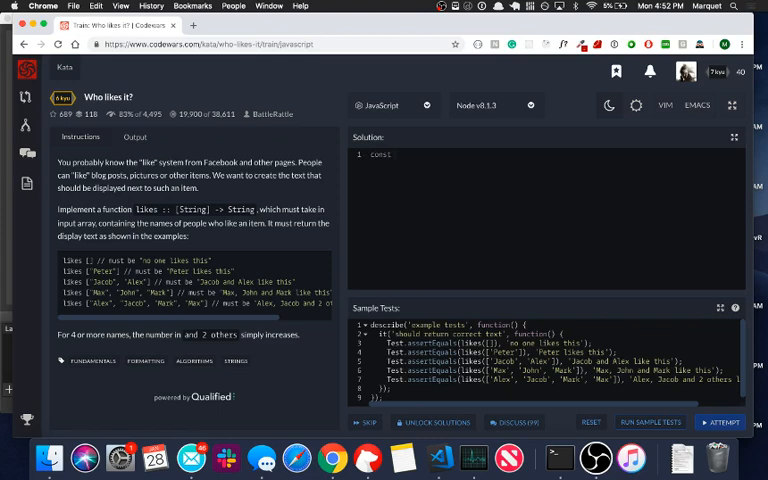
type("l")
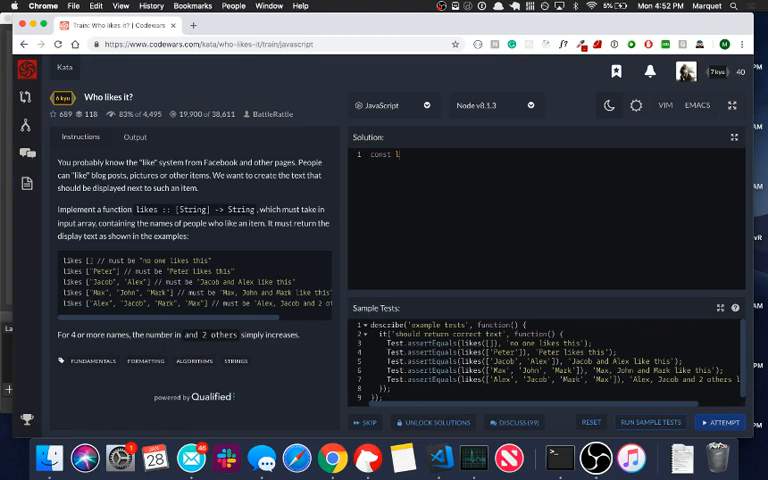
type("likes")
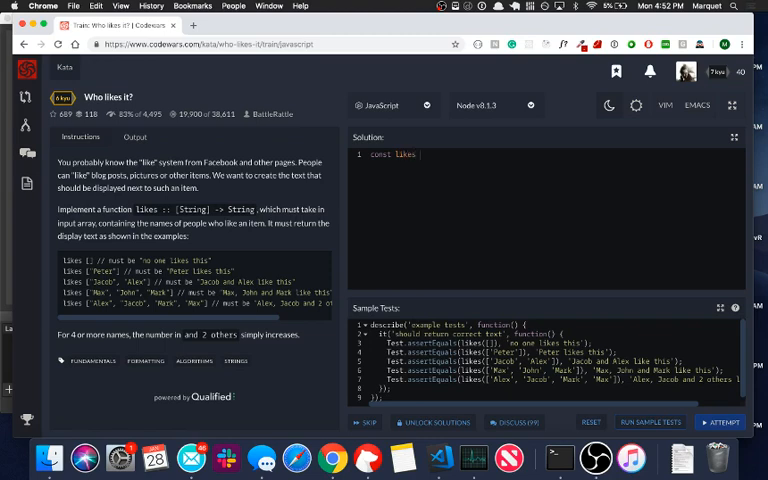
type("= names => {")
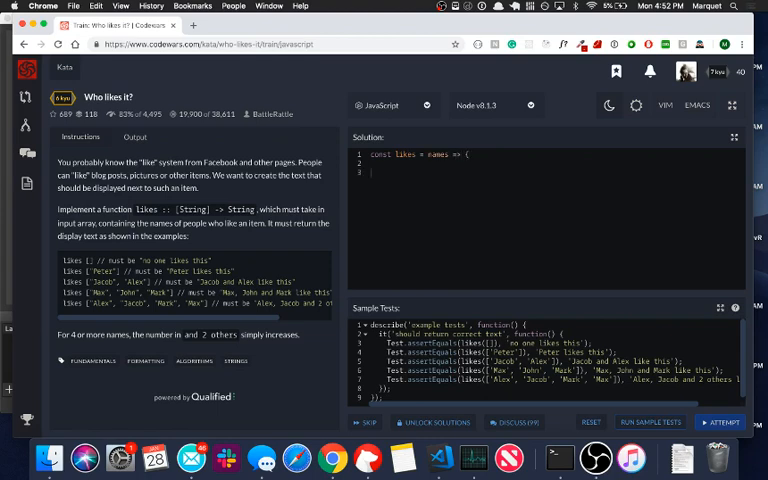
type("}")
left_click(550, 163)
type("if (names")
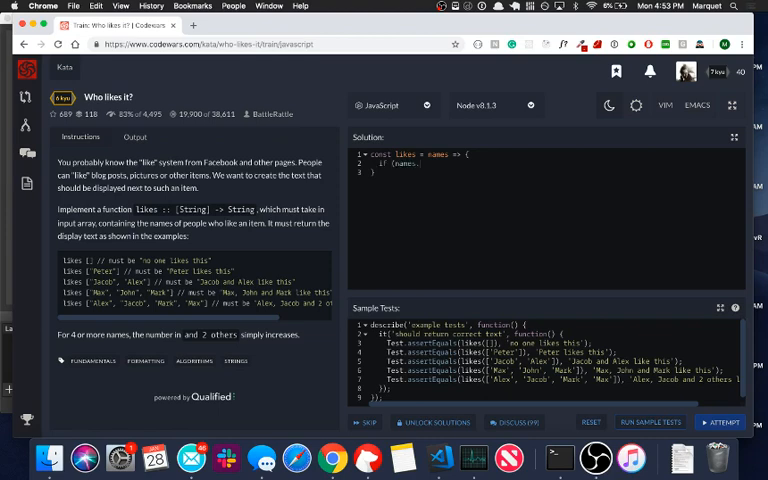
Add the zero-names condition returning 'no one likes this'.
type(".length")
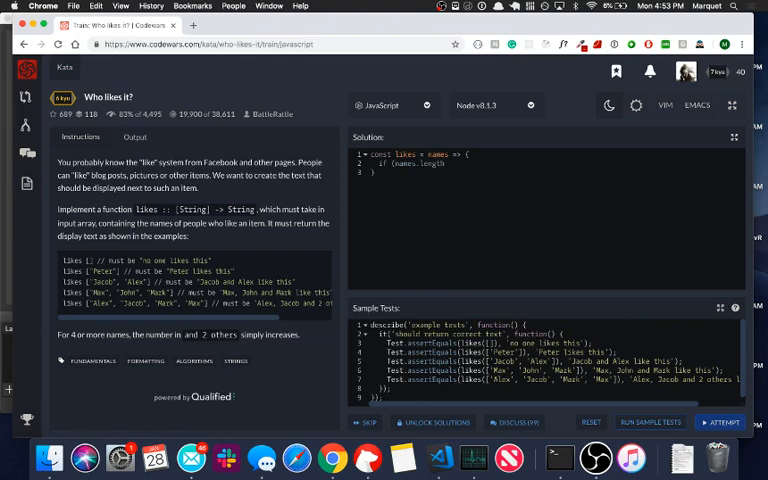
type("=== 0)")
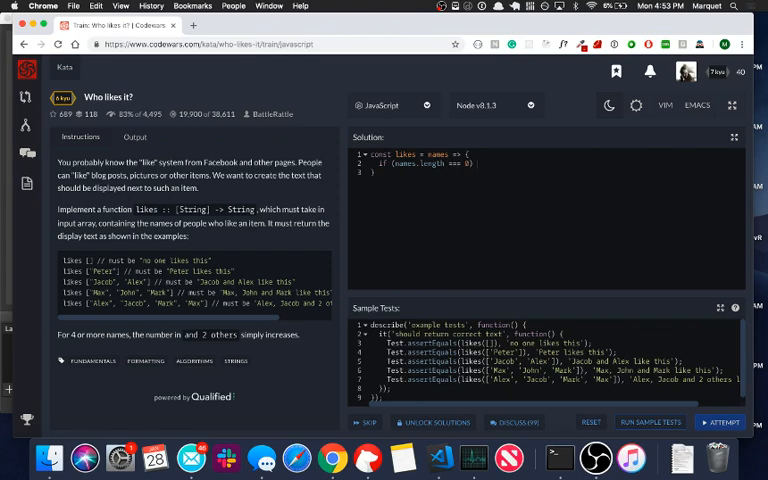
type("return 'no one likes this")
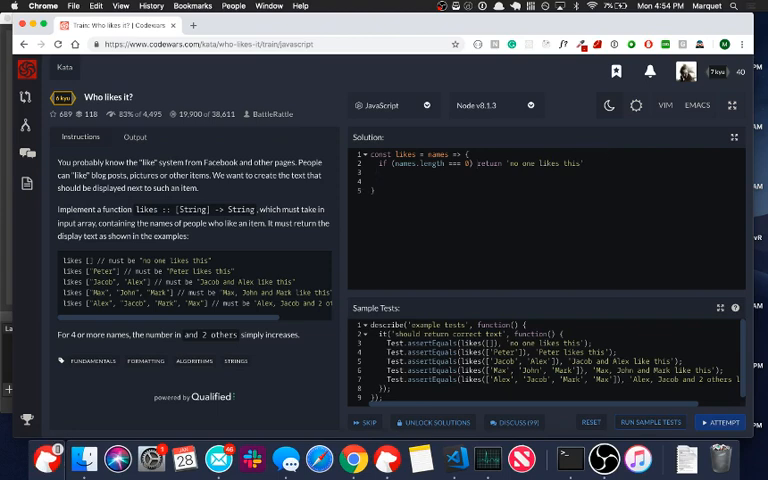
Add else if (names.length === 1) returning `${names[0]} likes this`.
type("if els")
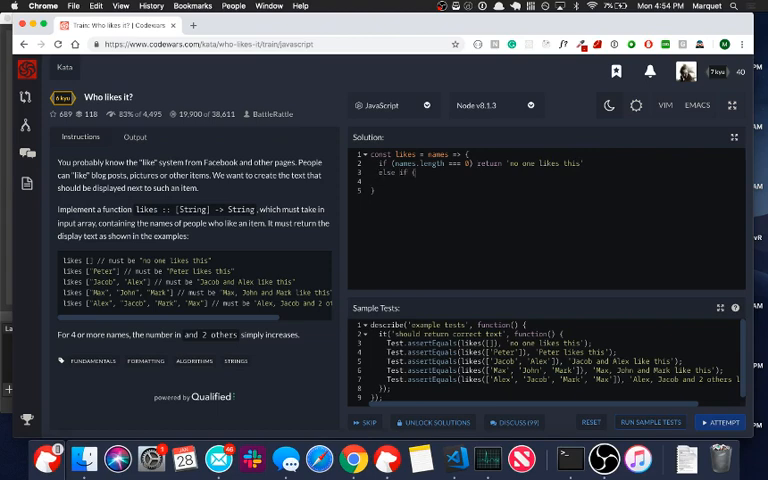
type("names.length")
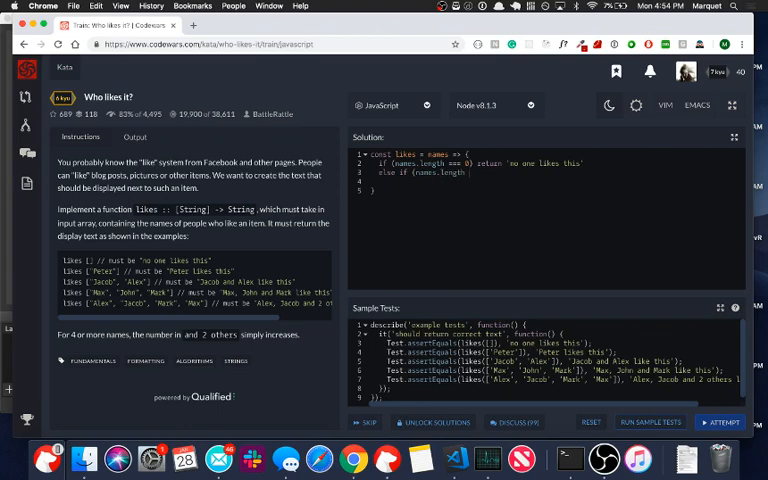
type("===")
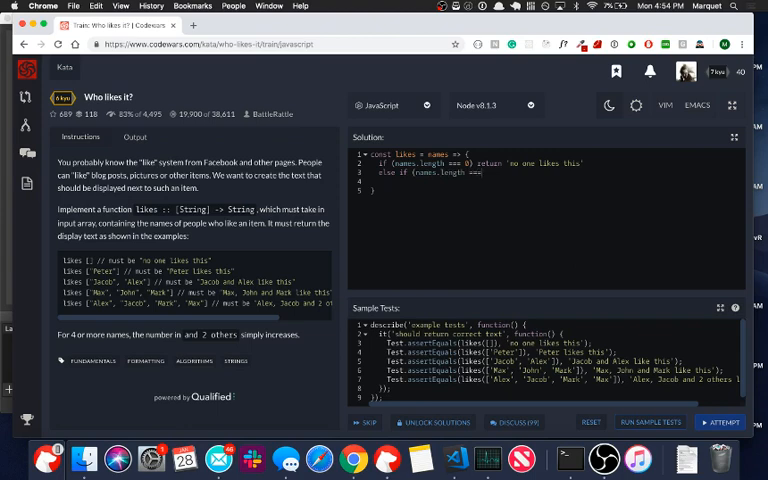
type("1) return `$")
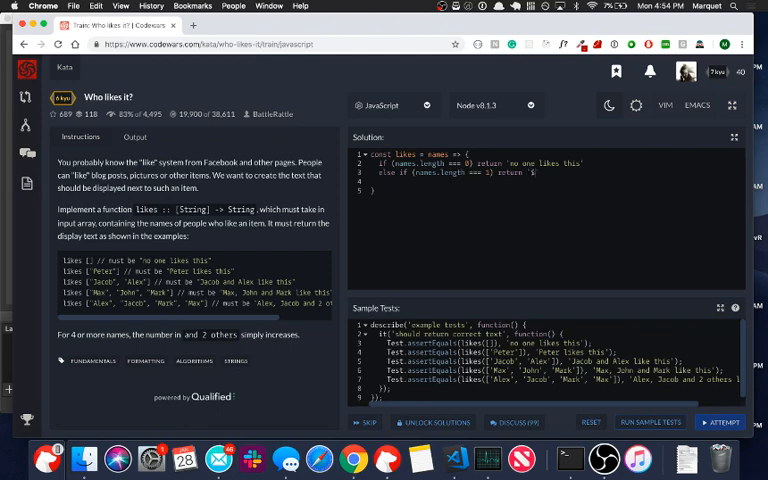
type("names")
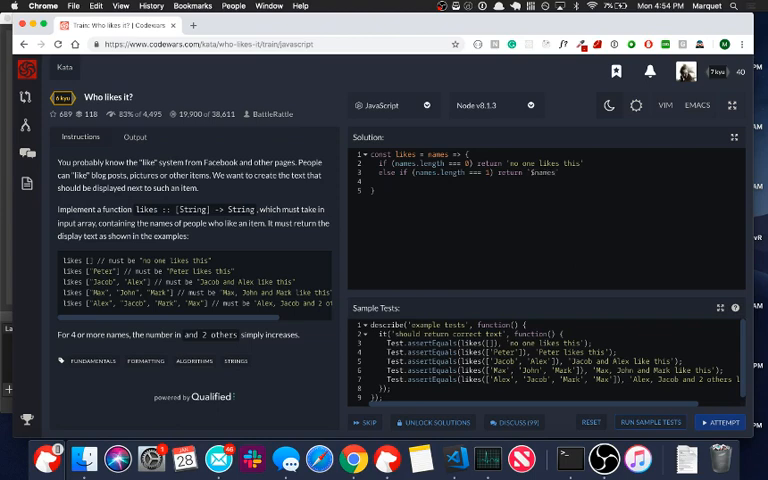
type("[0]")
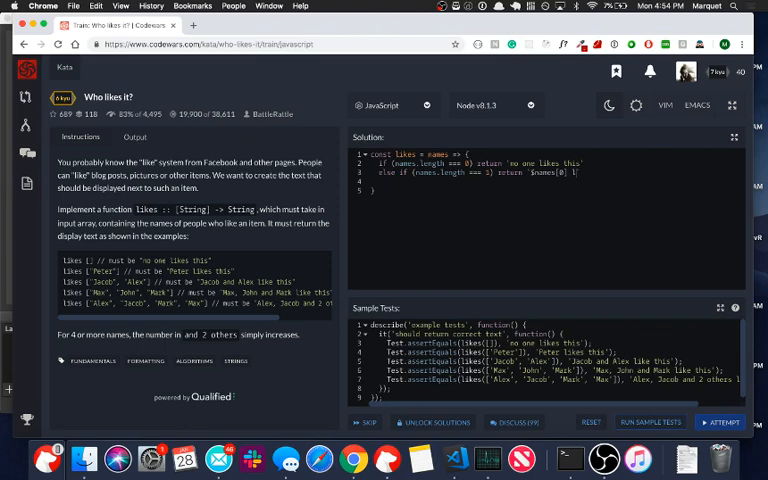
type("likes this`")
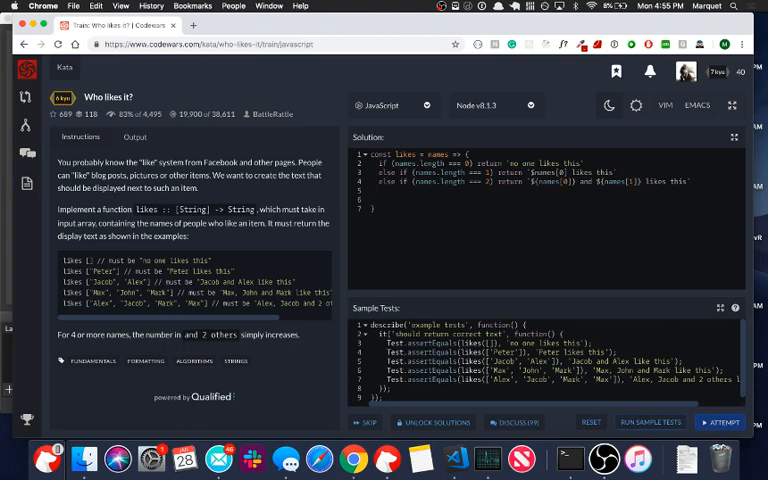
Start the next else if (n...) branch after the three-name case.
type("else if (n")
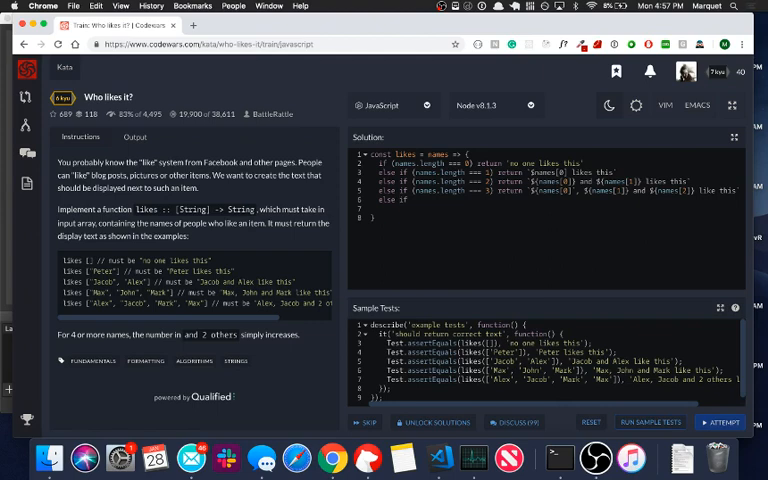
Type the four-or-more condition and begin the ${names[...]} template literal.
type("(names.length >= 4) return")
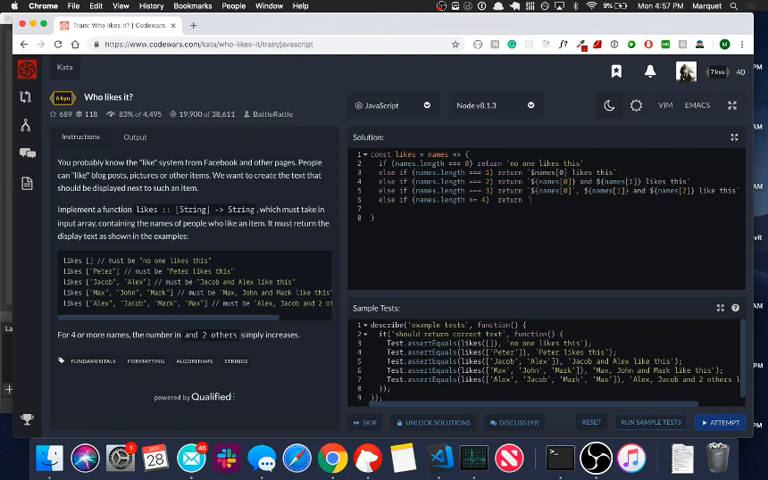
type("${")
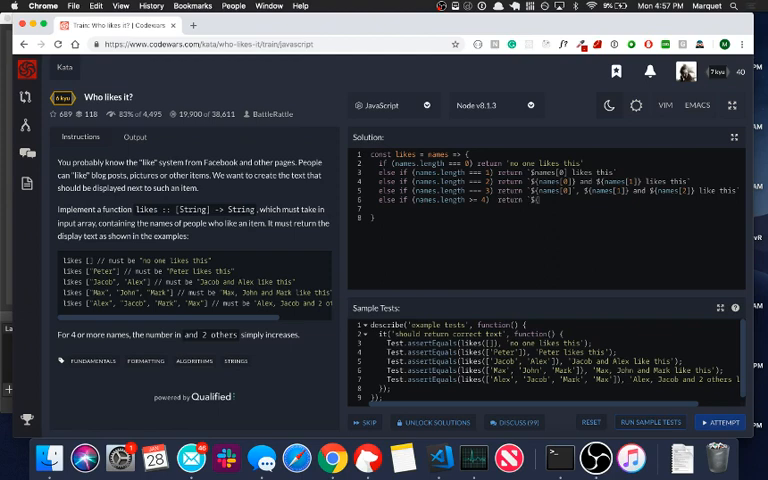
type("names[]")
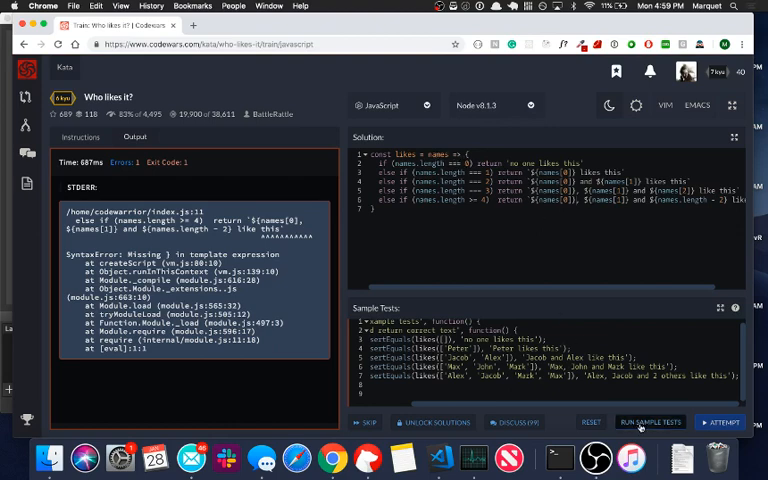
Rerun the sample tests after fixing the missing template brace.
left_click(650, 421)
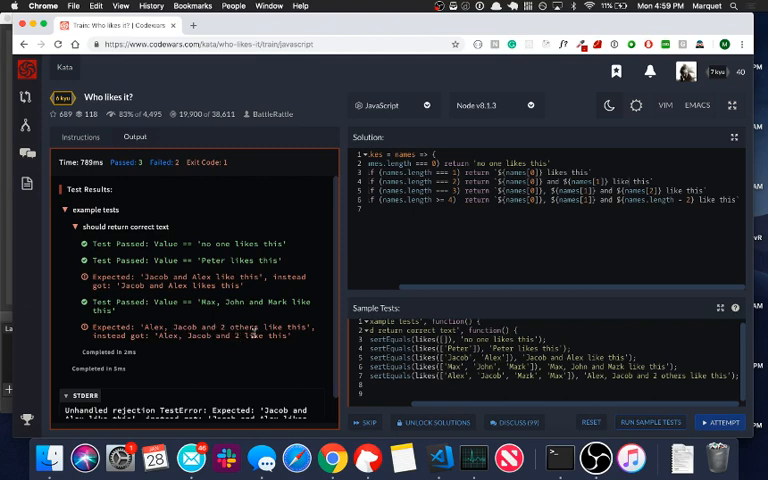
mouse_move(507, 250)
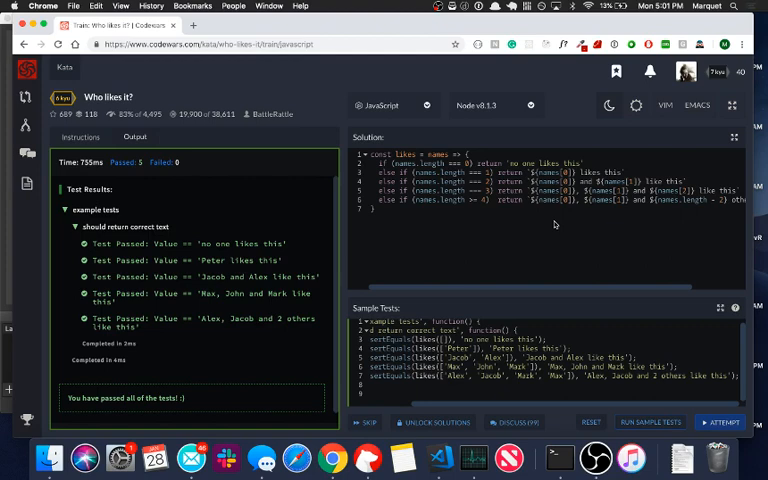
mouse_move(507, 285)
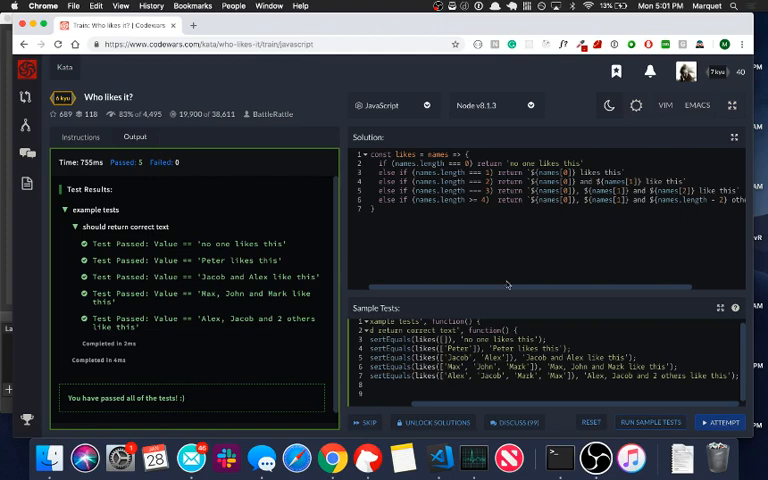